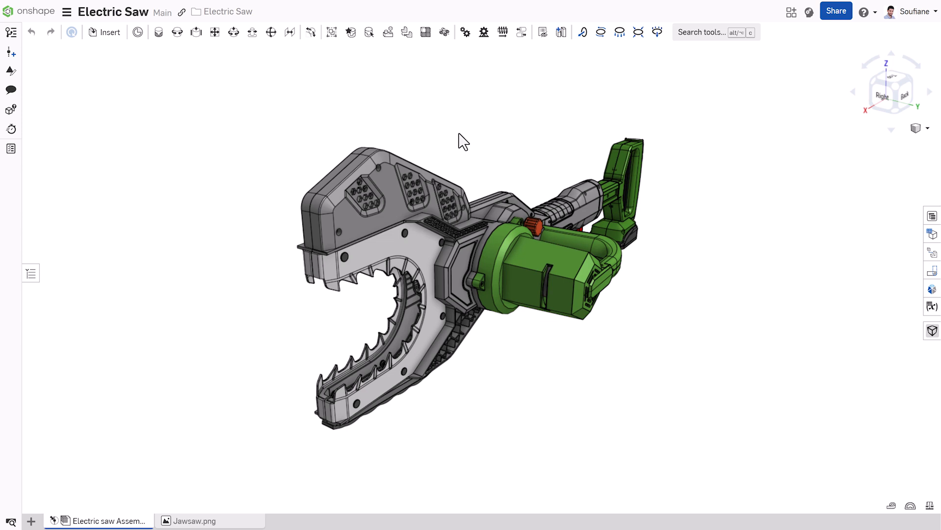
{"action": "mouse_move", "coordinate": [210, 243]}
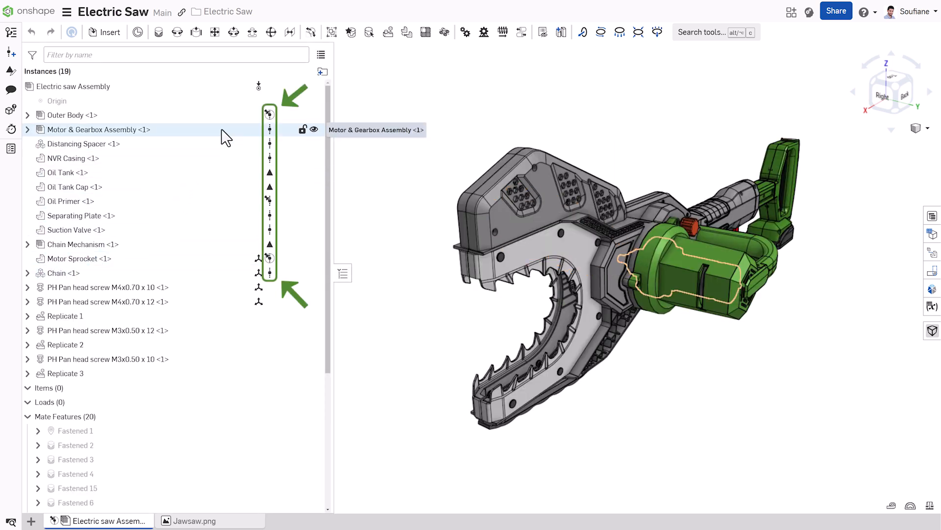
- Show the assembly's Bill of materials beside the instance list and scroll to the rows with empty part numbers
{"action": "left_click", "coordinate": [77, 258]}
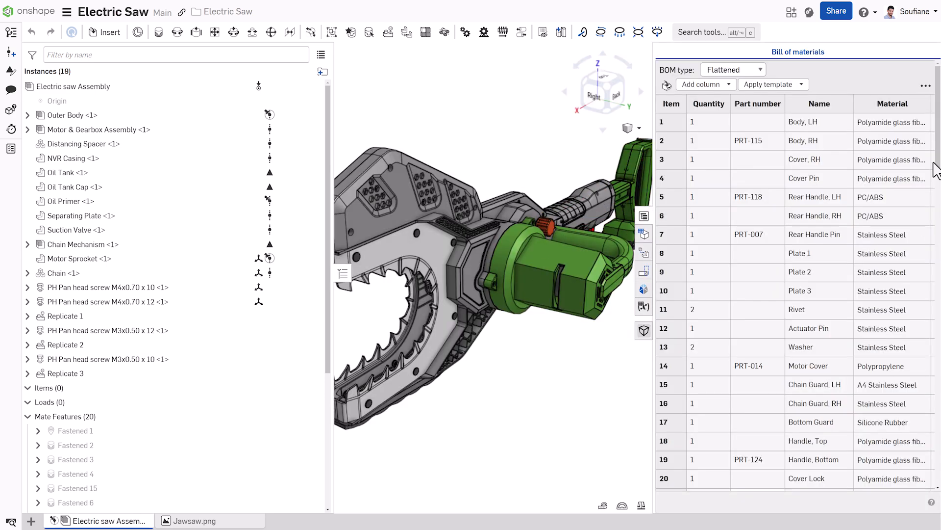
{"action": "scroll", "scroll_direction": "down", "scroll_amount": 3}
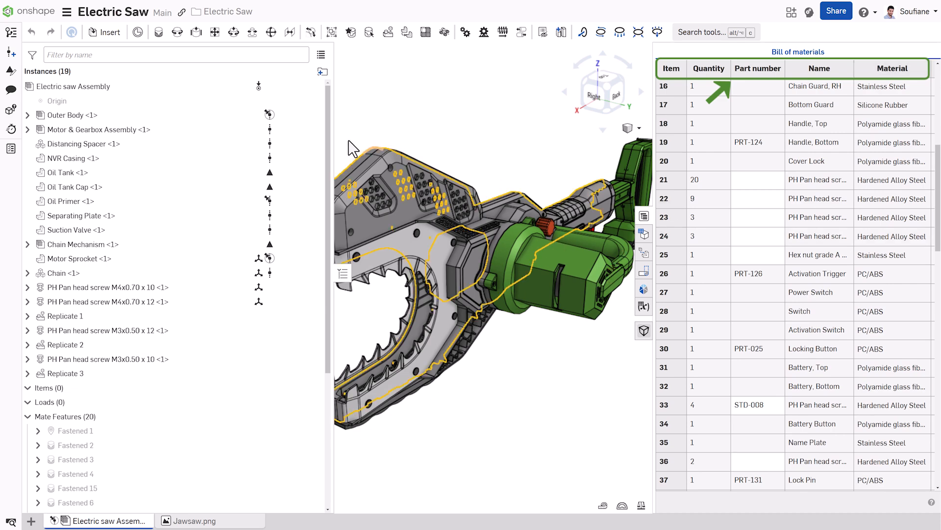
- Show instance list properties for the Electric saw Assembly so each component lists its part number and release state
{"action": "right_click", "coordinate": [77, 86]}
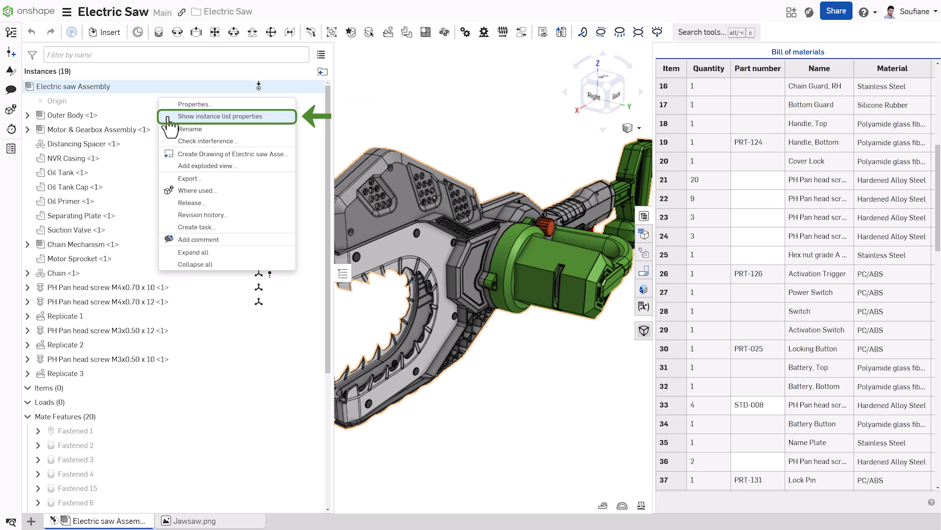
{"action": "left_click", "coordinate": [218, 116]}
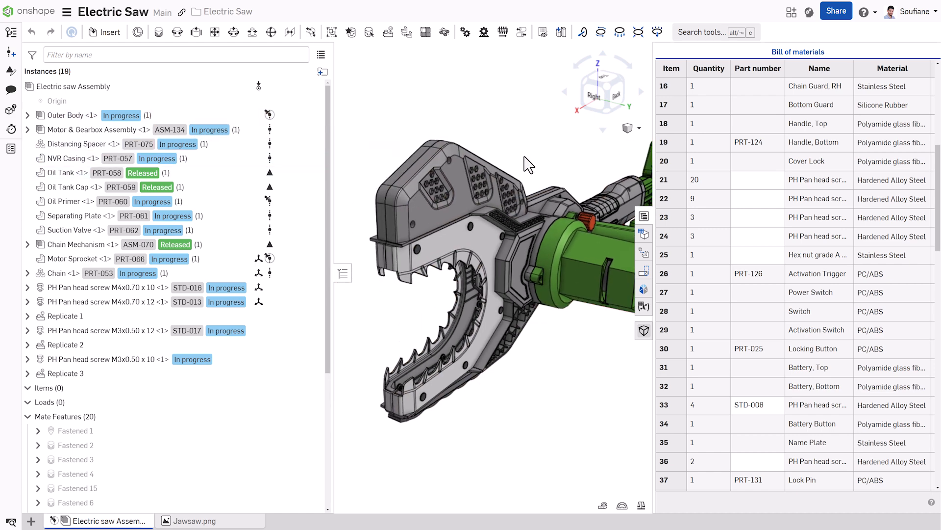
{"action": "mouse_move", "coordinate": [748, 124]}
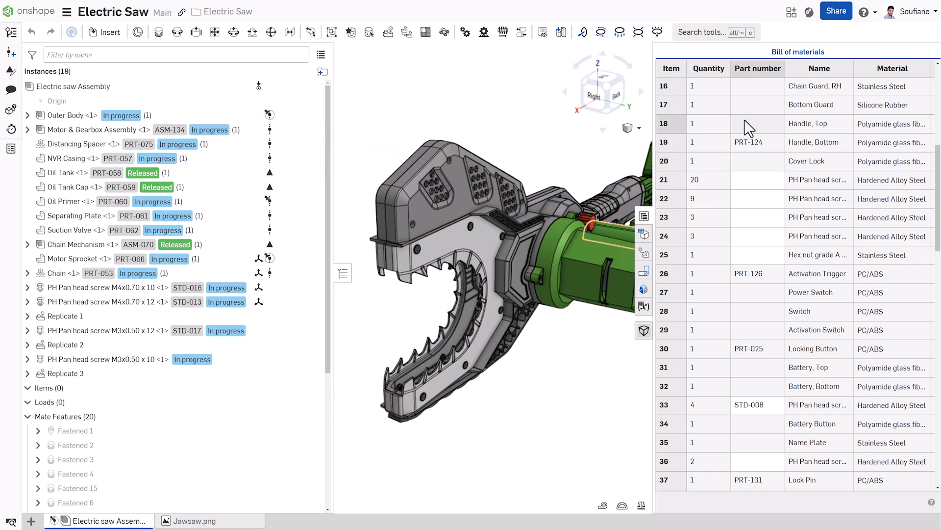
- Generate missing BOM part numbers, giving the pan head screws and hex nut STD-018 through STD-022
{"action": "right_click", "coordinate": [758, 68]}
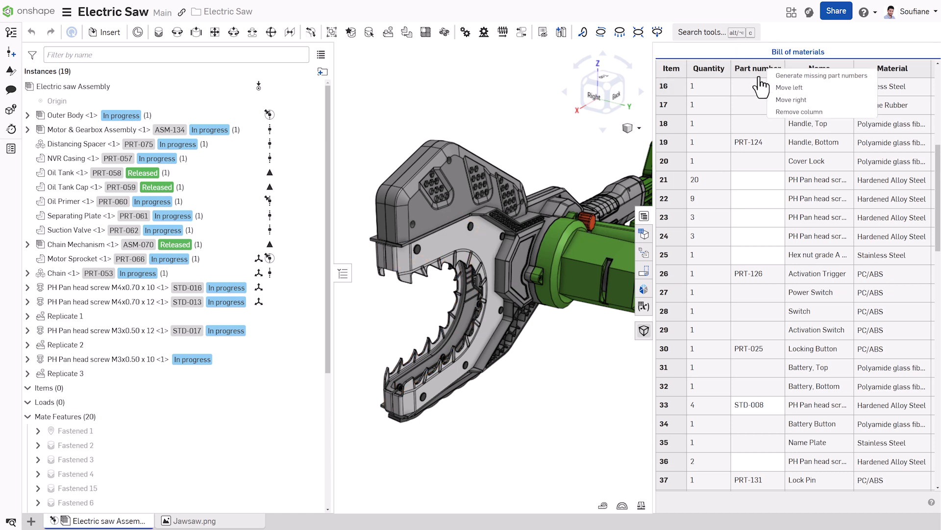
{"action": "mouse_move", "coordinate": [822, 76]}
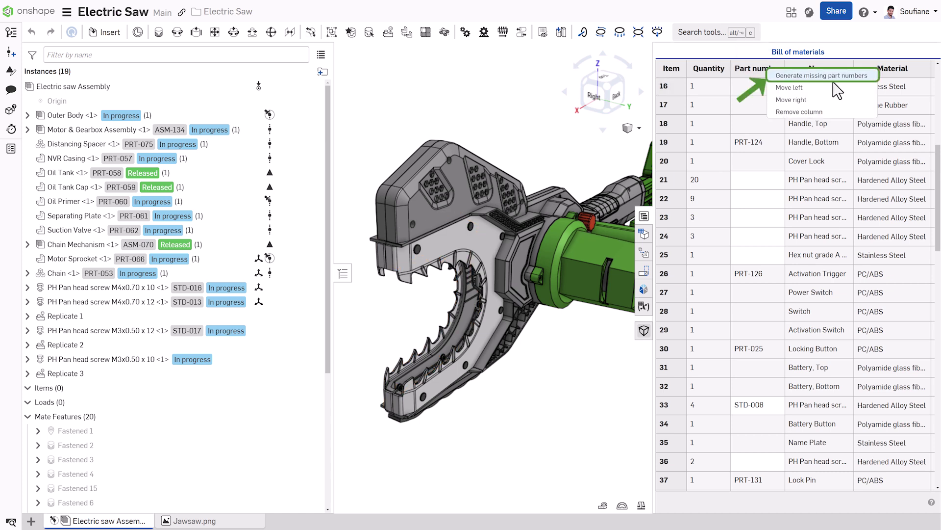
{"action": "left_click", "coordinate": [823, 76]}
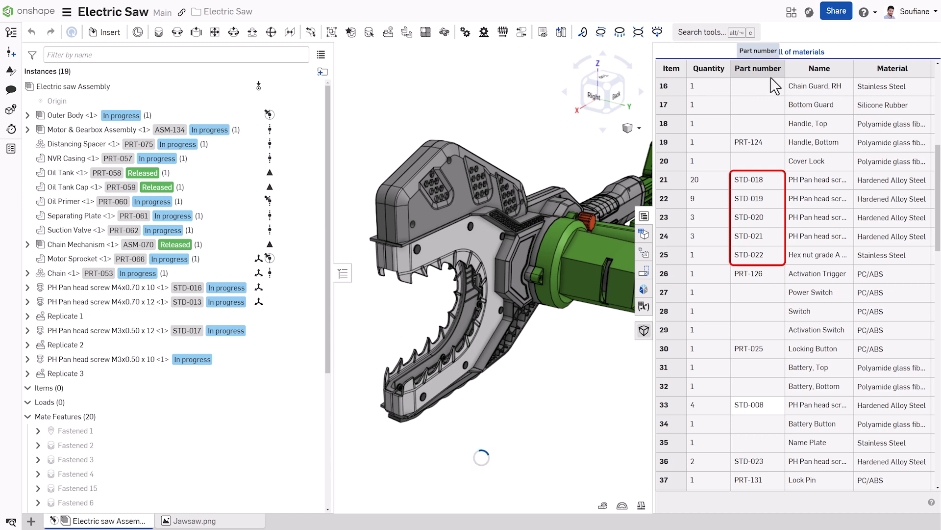
{"action": "left_click", "coordinate": [187, 359]}
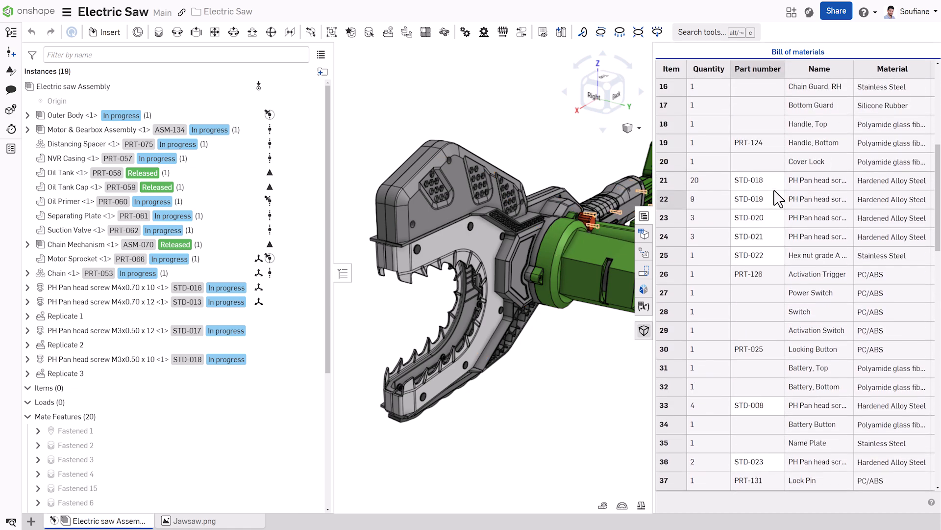
{"action": "scroll", "scroll_direction": "up", "scroll_amount": 3}
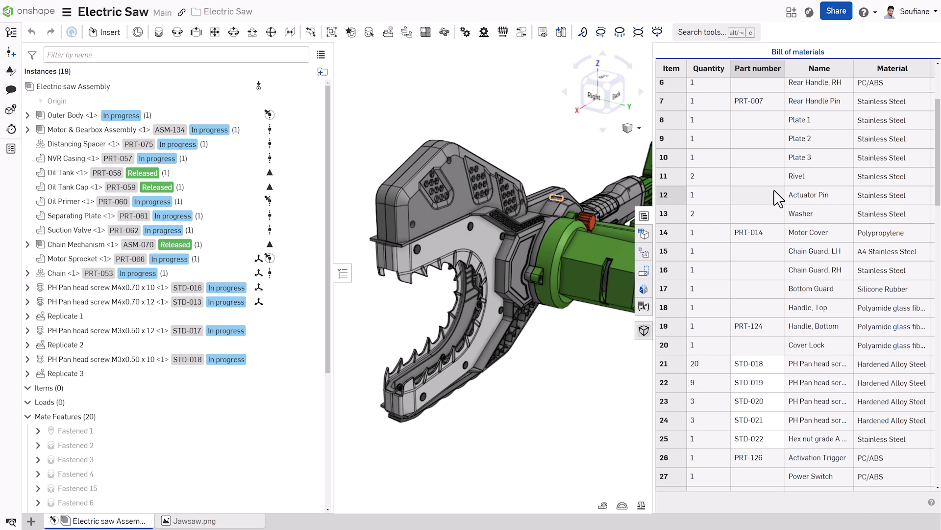
{"action": "mouse_move", "coordinate": [325, 123]}
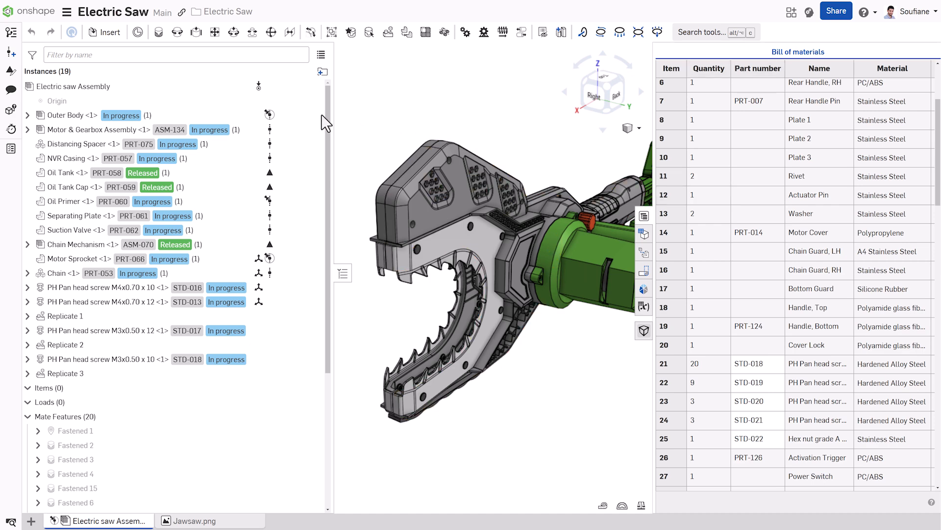
{"action": "right_click", "coordinate": [75, 86]}
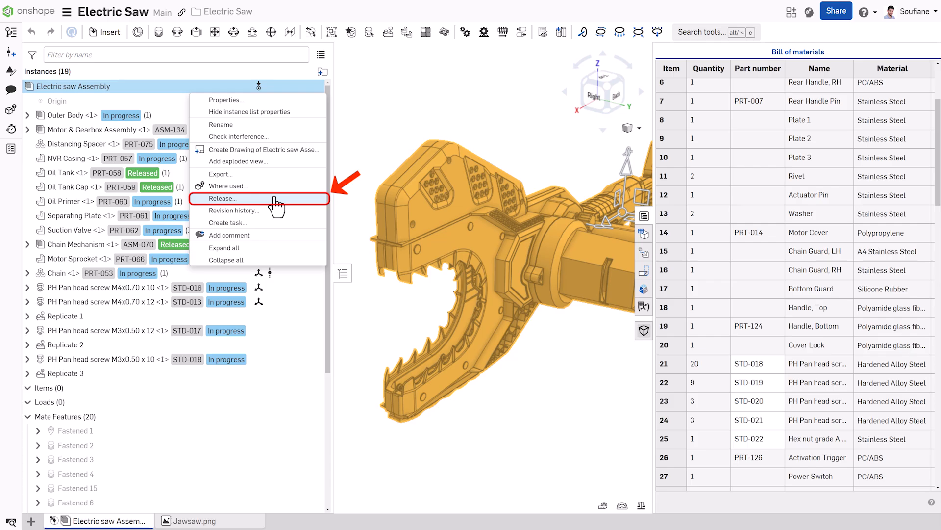
- Start a release candidate for the Electric saw Assembly and expand its tree to list every component
{"action": "left_click", "coordinate": [222, 199]}
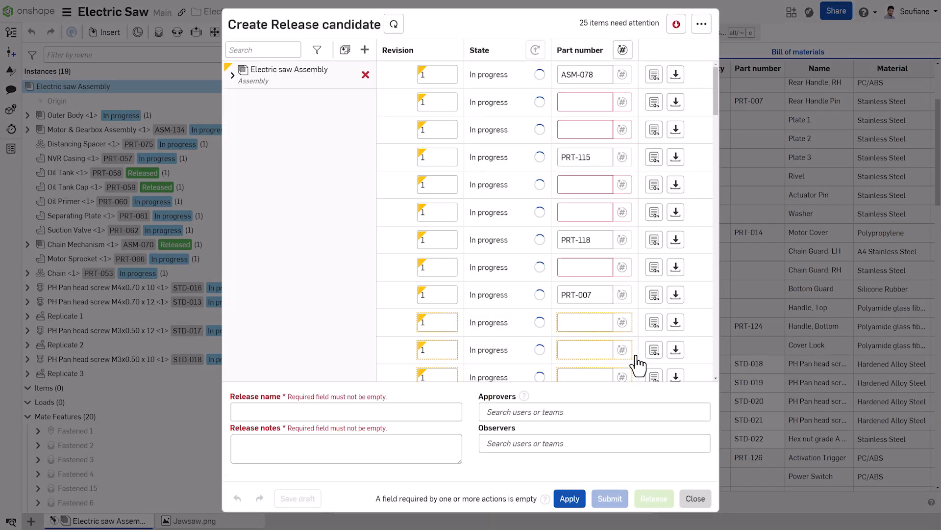
{"action": "left_click", "coordinate": [233, 75]}
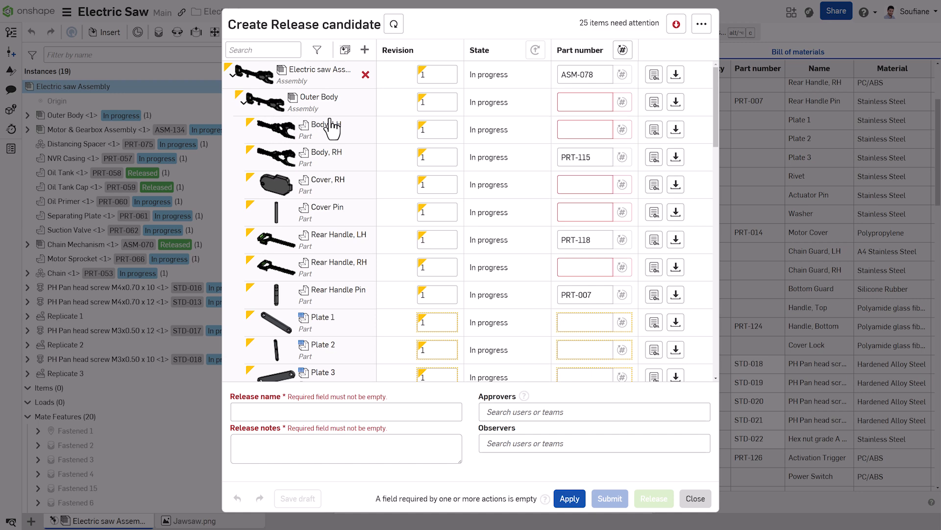
{"action": "mouse_move", "coordinate": [623, 50]}
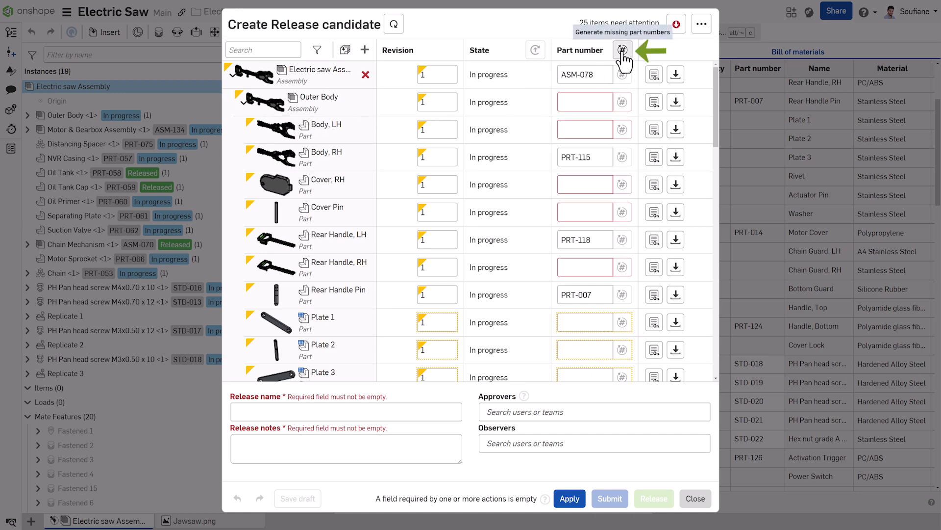
- Generate part numbers for all components lacking one, apply them, and return to the assembly with PRT numbers in the BOM
{"action": "left_click", "coordinate": [622, 50]}
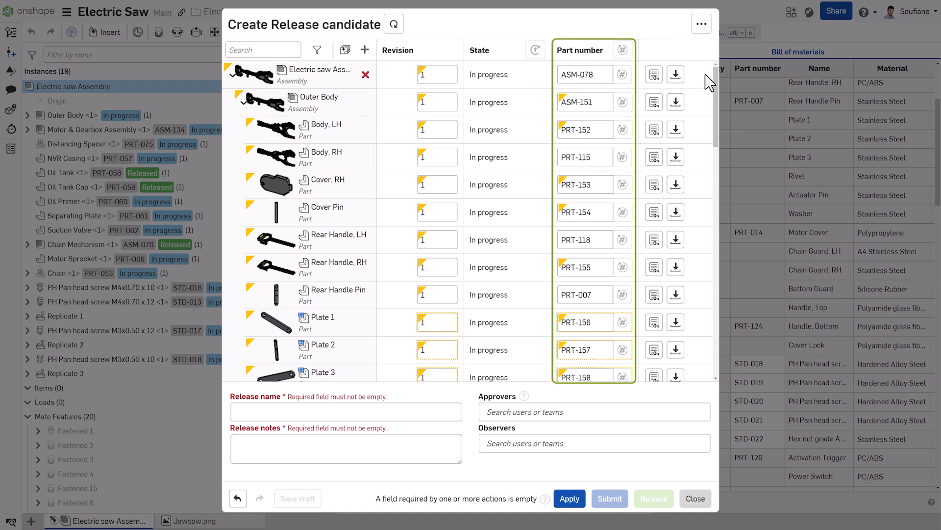
{"action": "scroll", "scroll_direction": "down", "scroll_amount": 3}
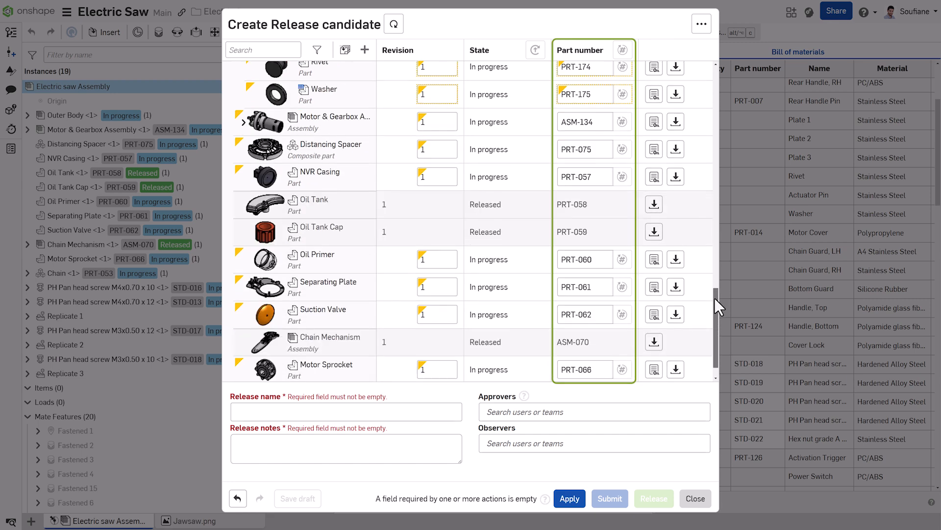
{"action": "mouse_move", "coordinate": [569, 498]}
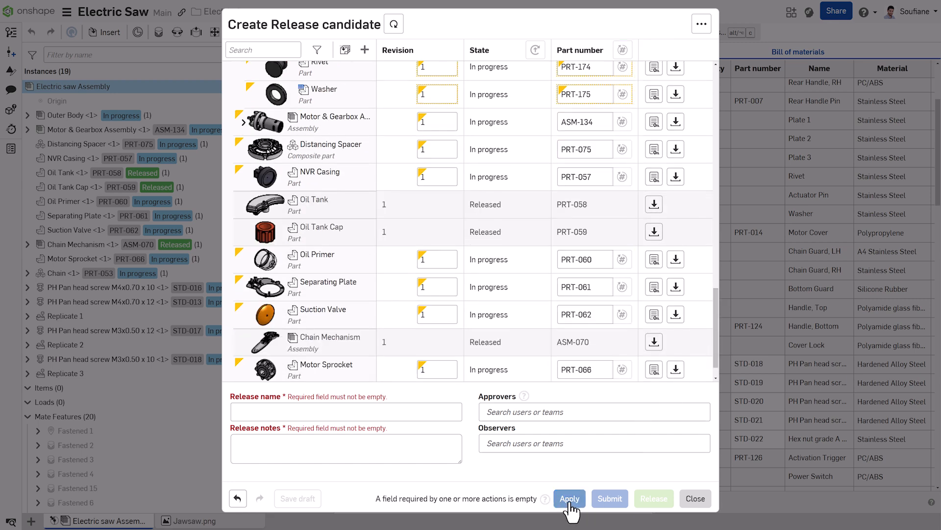
{"action": "left_click", "coordinate": [568, 498]}
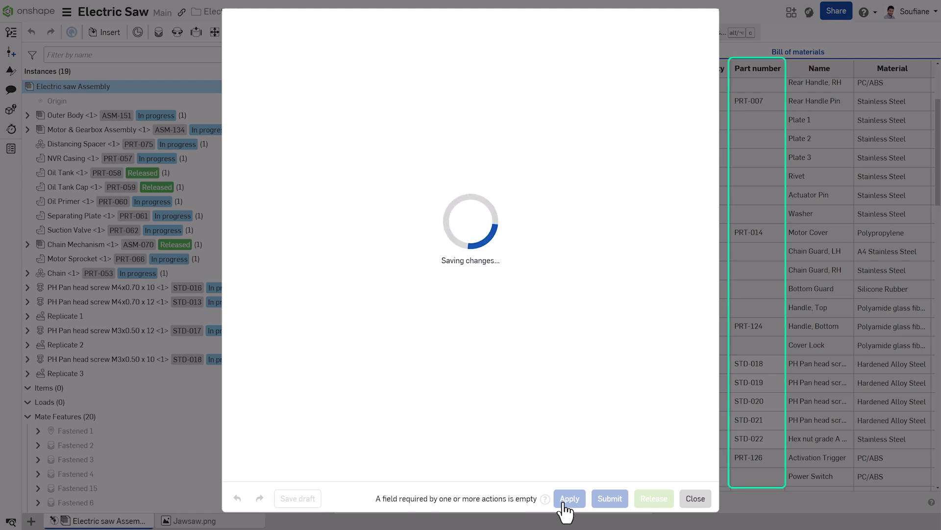
{"action": "left_click", "coordinate": [569, 498]}
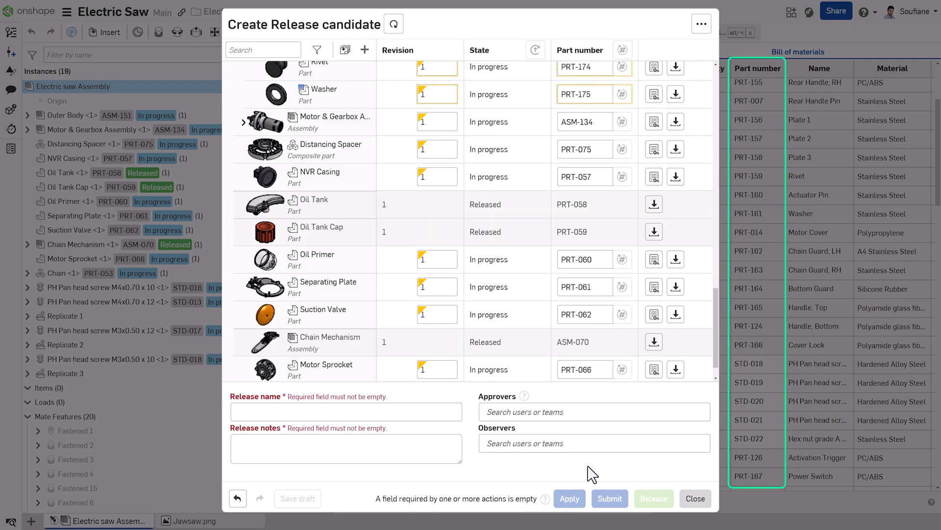
{"action": "scroll", "scroll_direction": "down", "scroll_amount": 3}
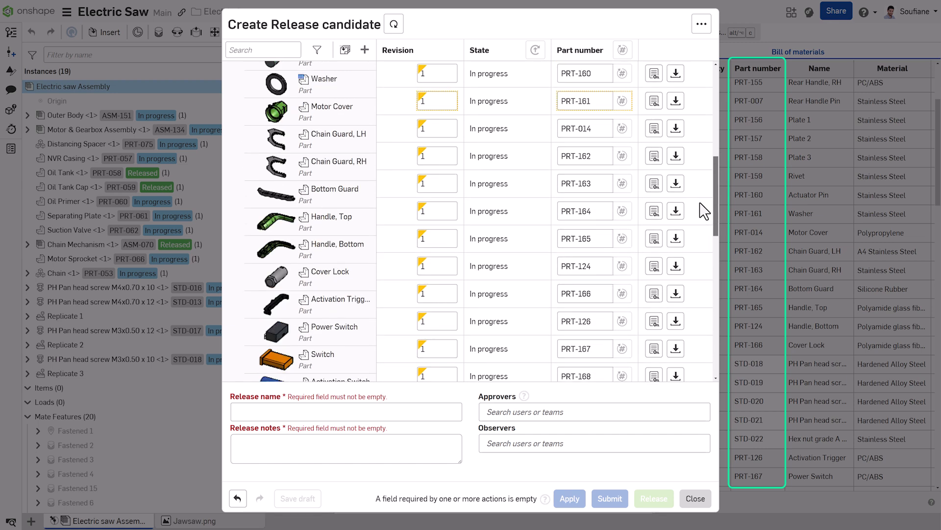
{"action": "scroll", "scroll_direction": "up", "scroll_amount": 3}
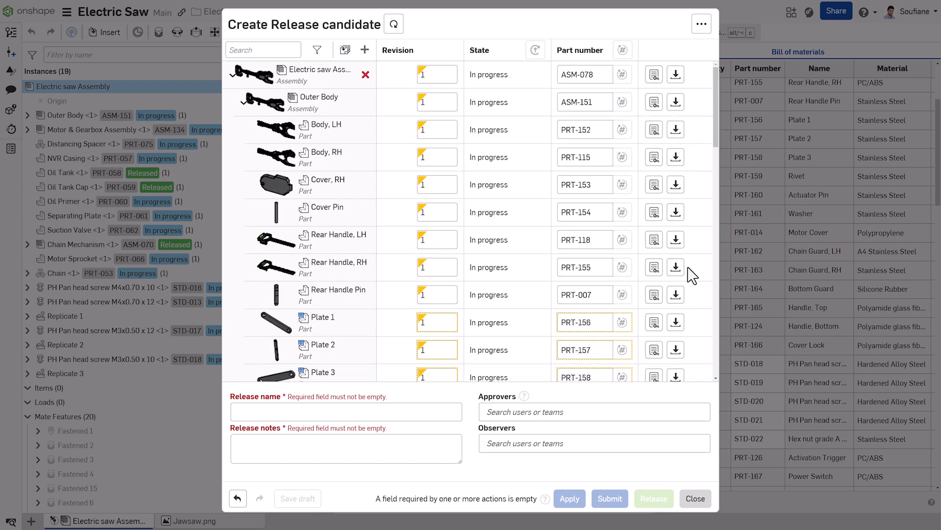
{"action": "left_click", "coordinate": [695, 499]}
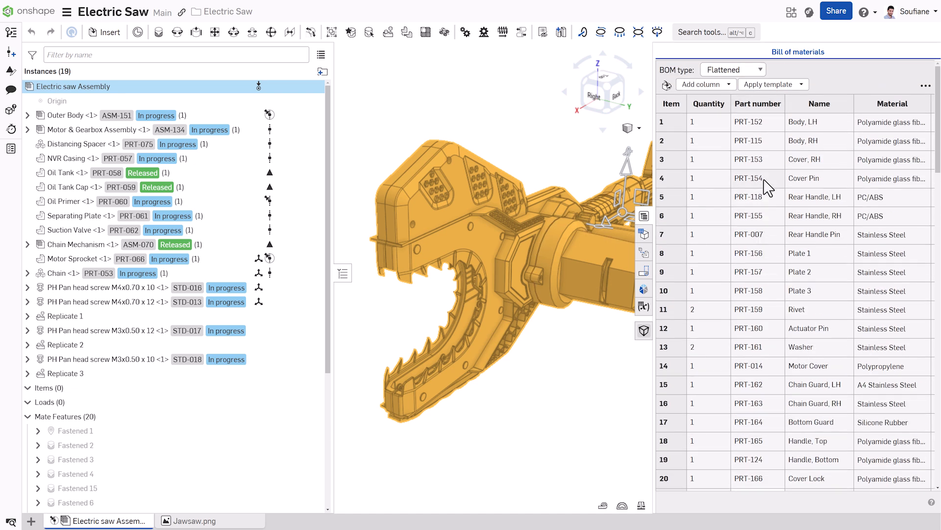
{"action": "mouse_move", "coordinate": [66, 115]}
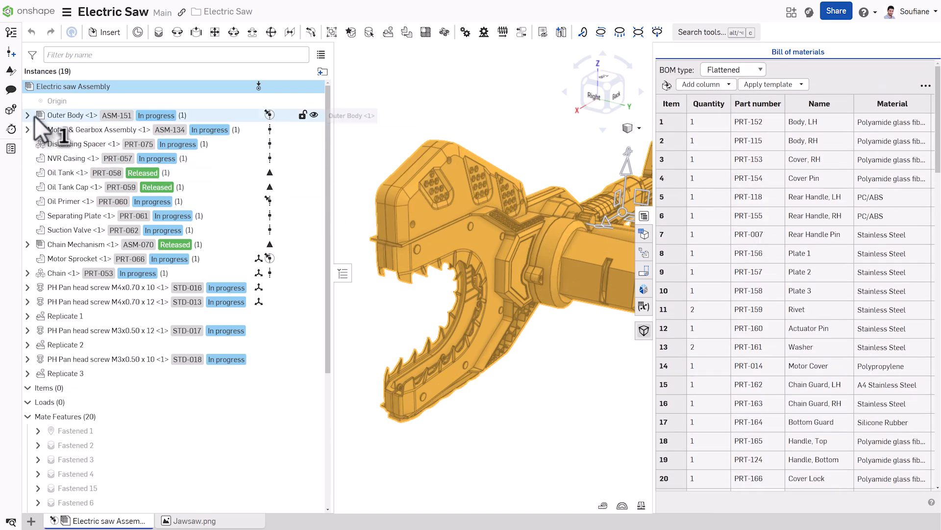
- Expand Outer Body to show its sub-parts with their new PRT numbers and In progress state
{"action": "left_click", "coordinate": [27, 115]}
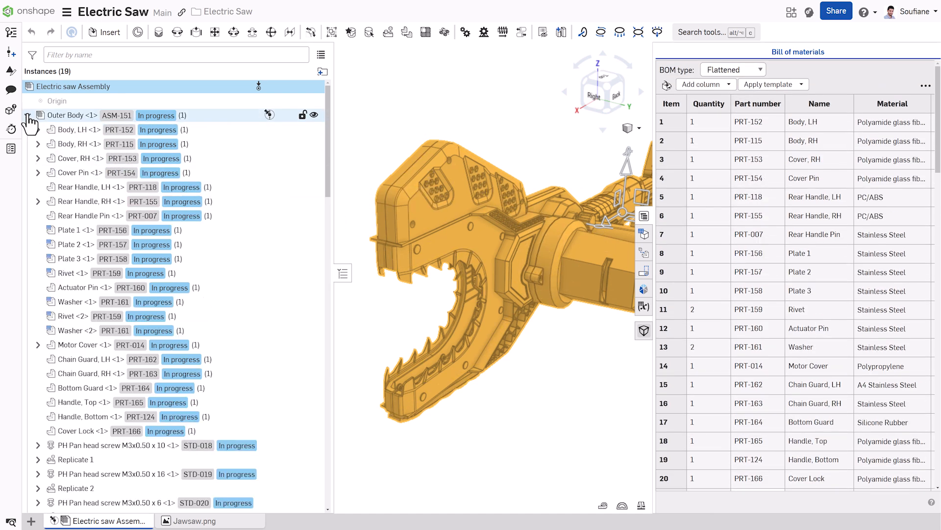